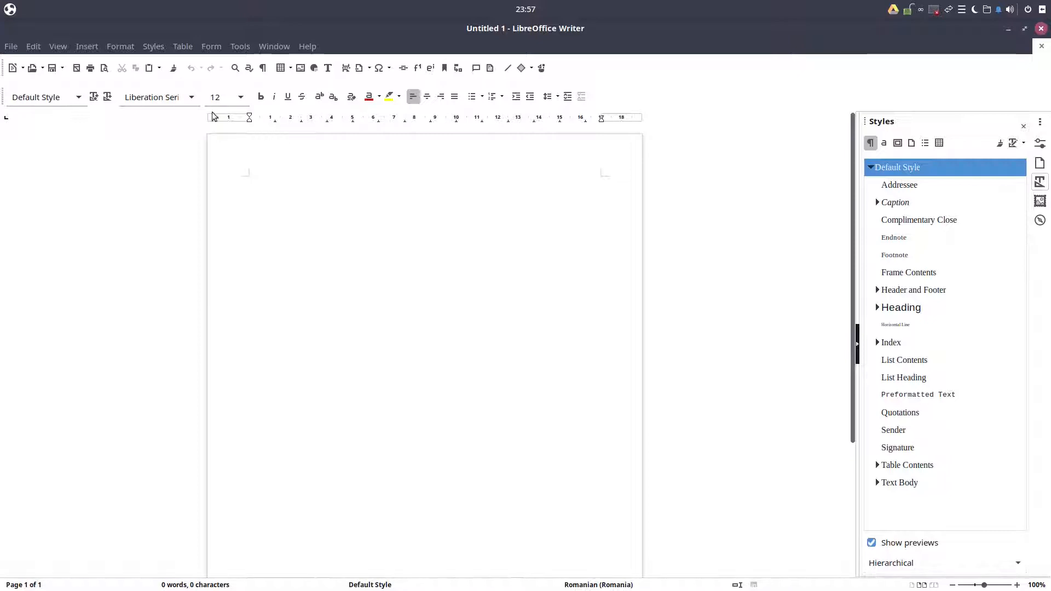
Step: Enter two justified story paragraphs with an empty paragraph between them
type("d")
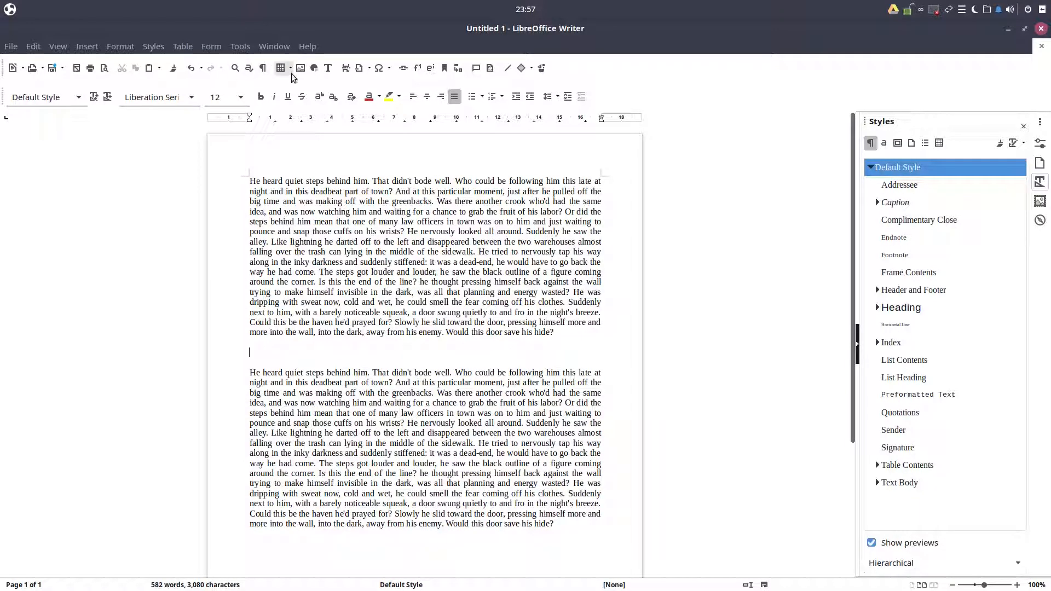
Step: Insert the forest picture at the empty line and put the caret below it
left_click(300, 68)
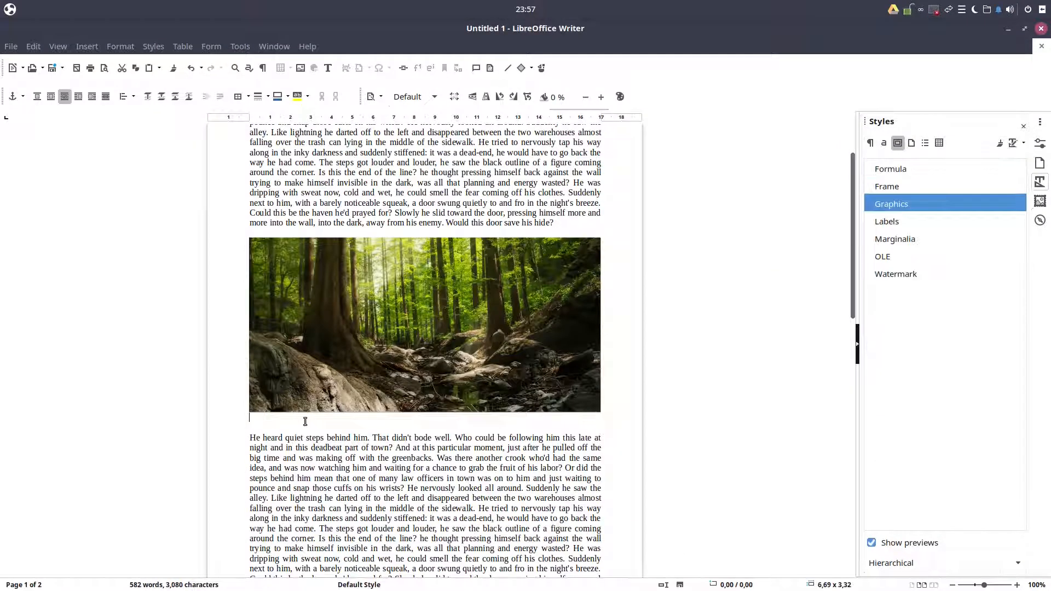
left_click(240, 46)
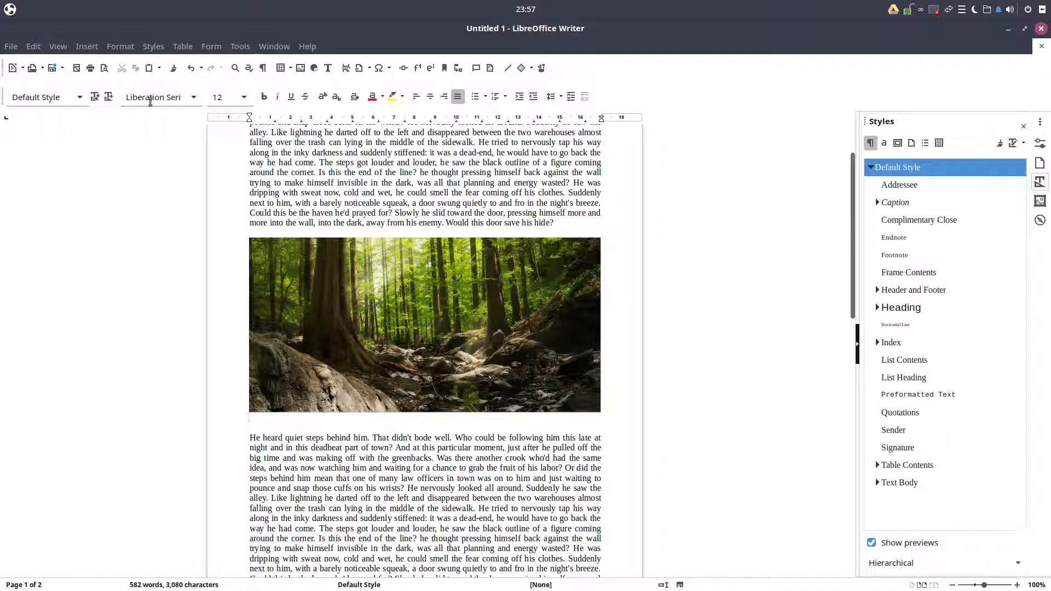
Step: Write 'Image' as a caption under the forest photo and begin inserting a field after it
left_click(279, 418)
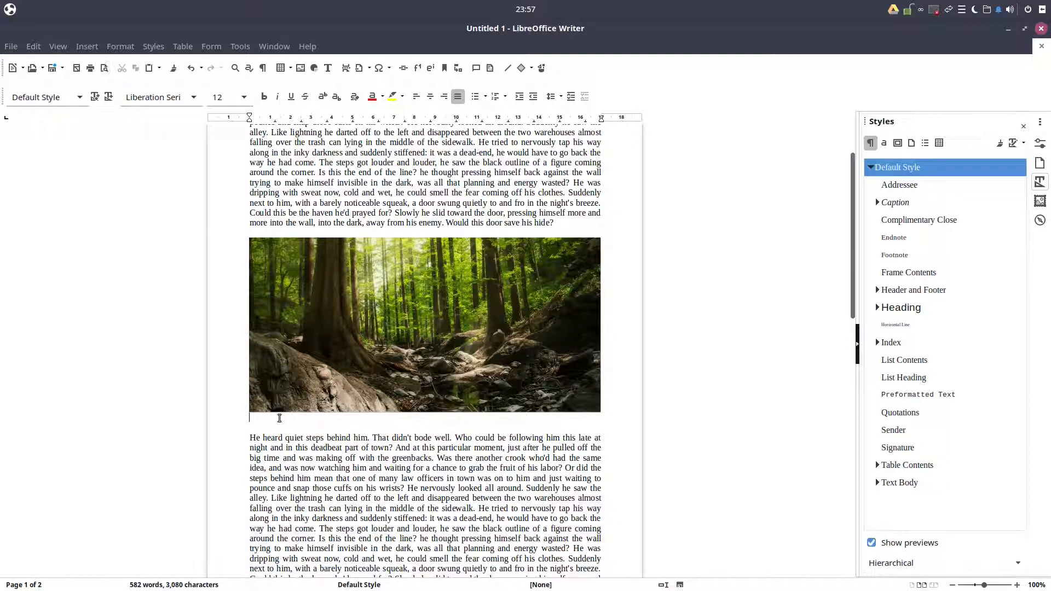
type("Image")
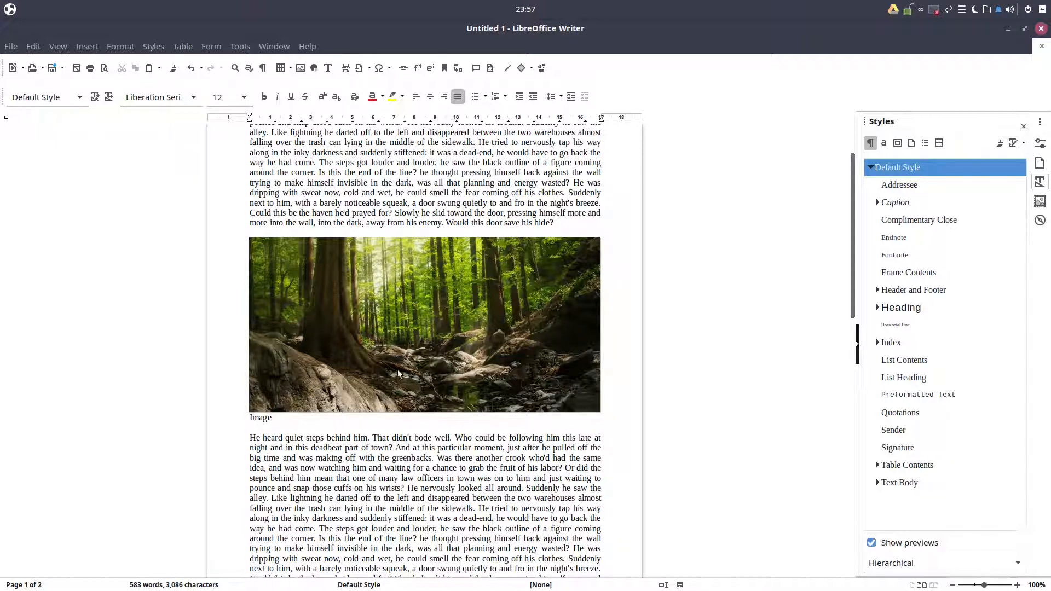
left_click(87, 46)
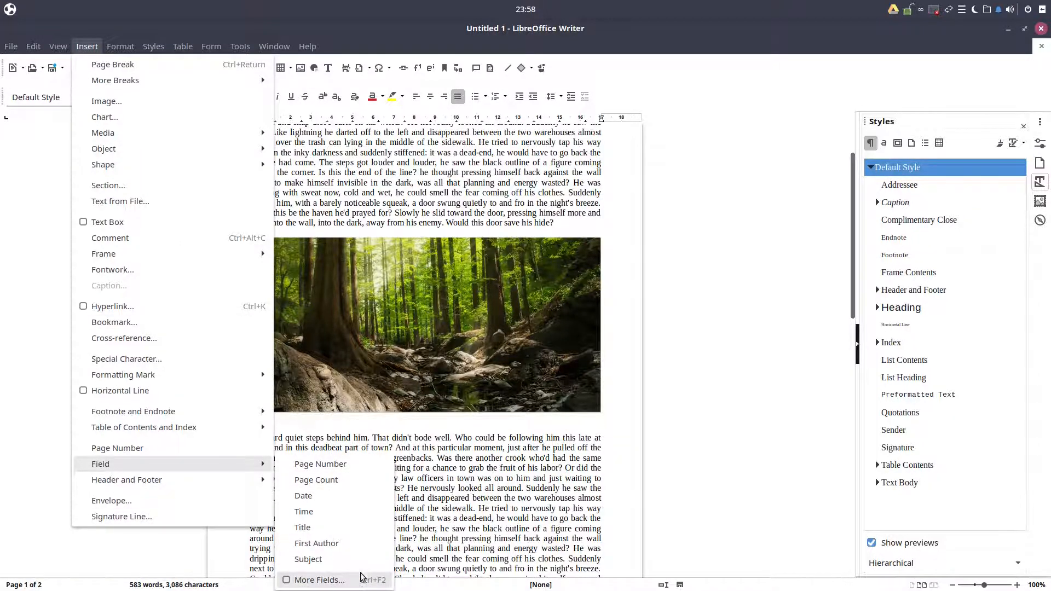
Step: In More Fields > Variables, choose Number range with the Drawing sequence in Arabic format and show the Level choices
left_click(319, 580)
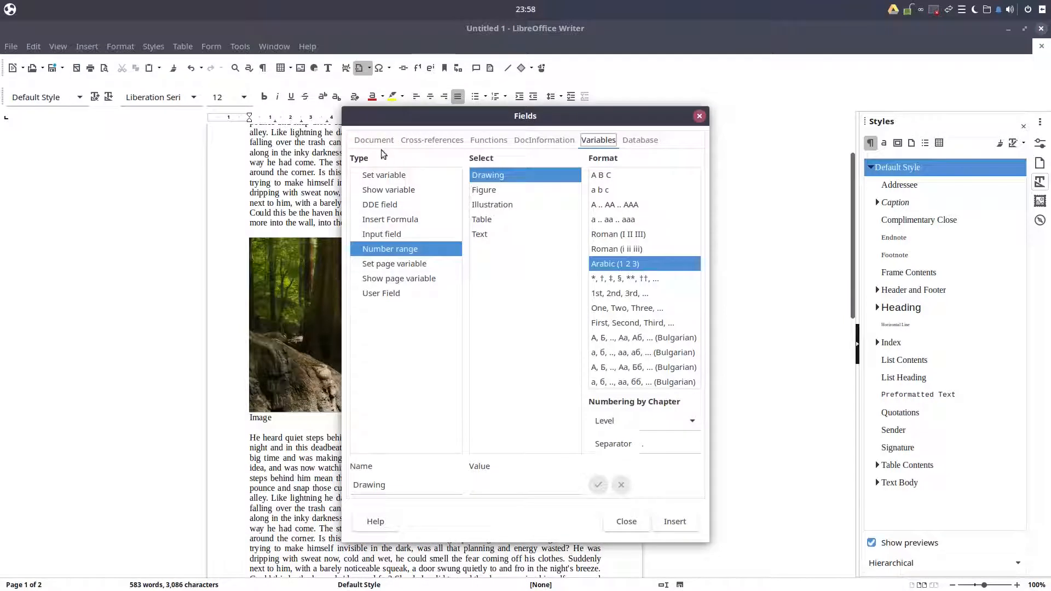
left_click(543, 140)
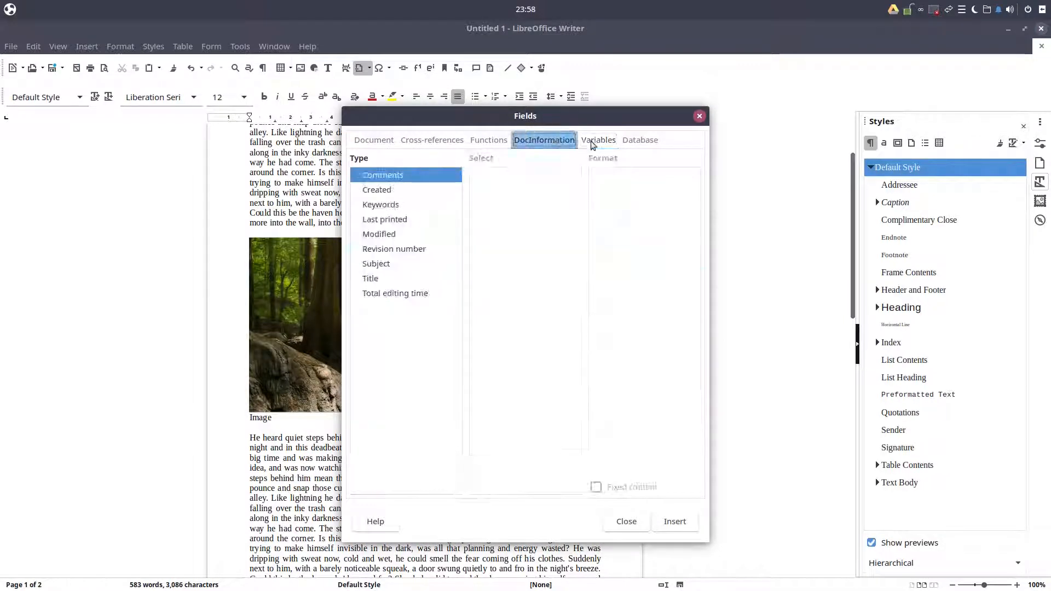
left_click(598, 140)
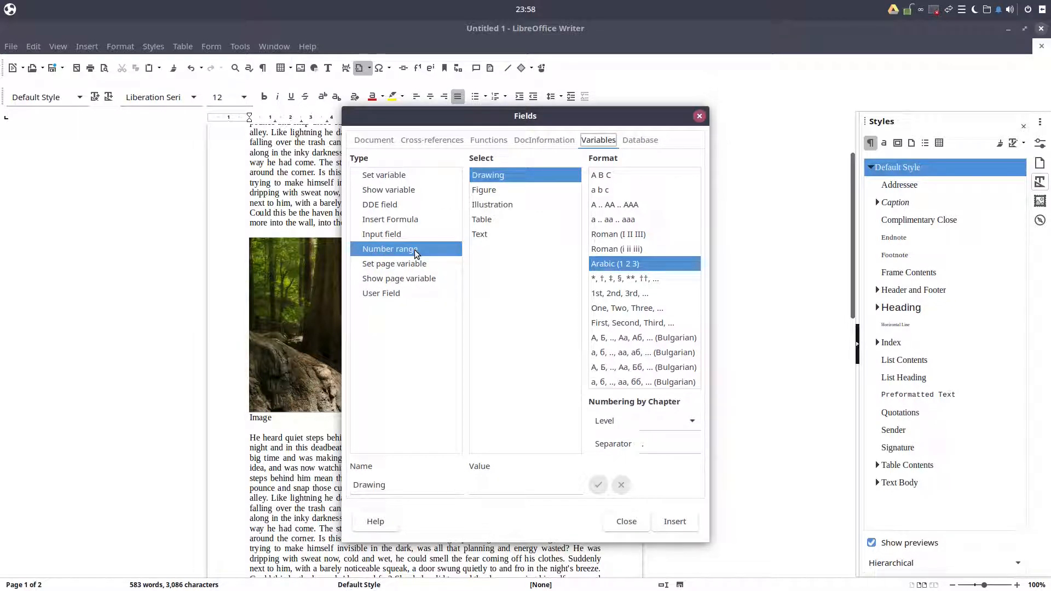
left_click(484, 189)
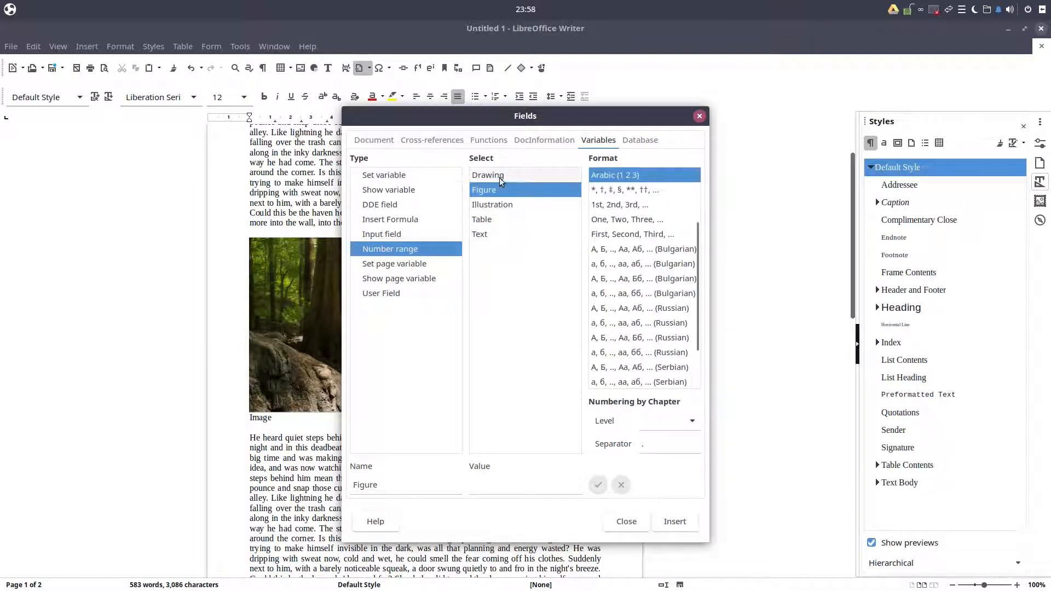
left_click(487, 174)
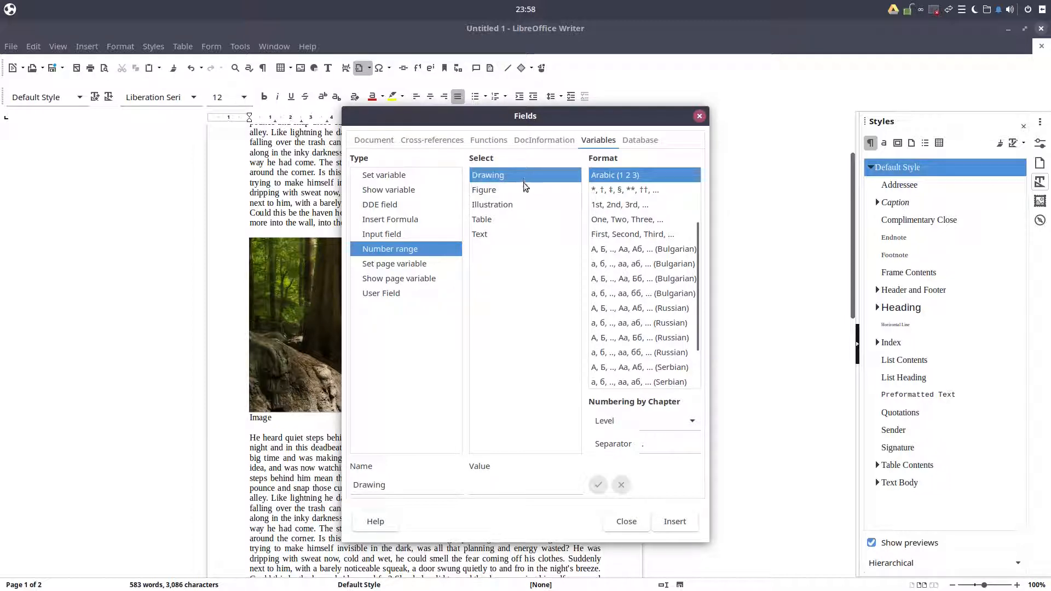
left_click(493, 203)
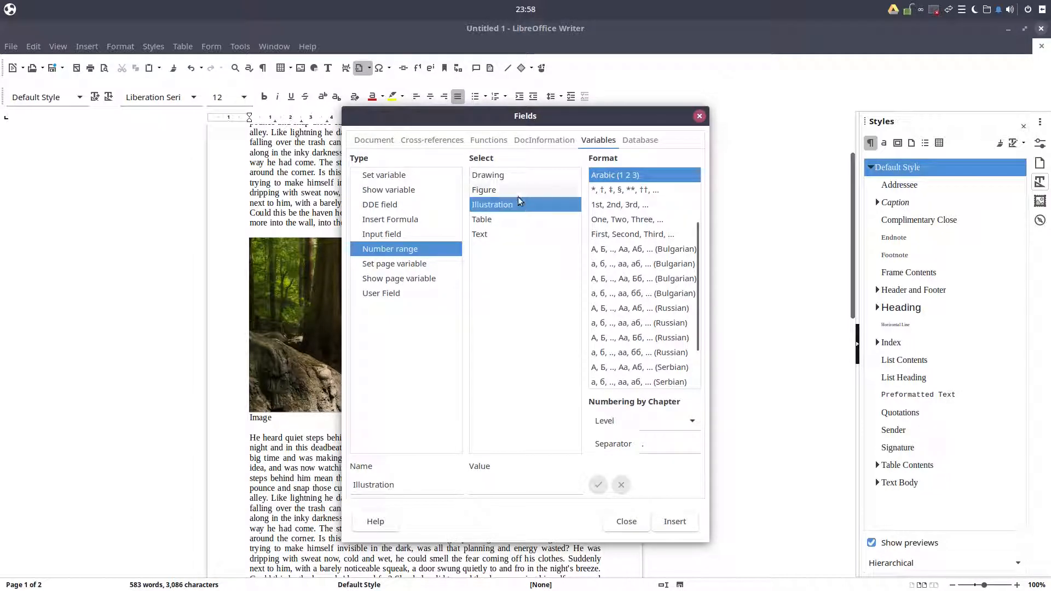
left_click(488, 175)
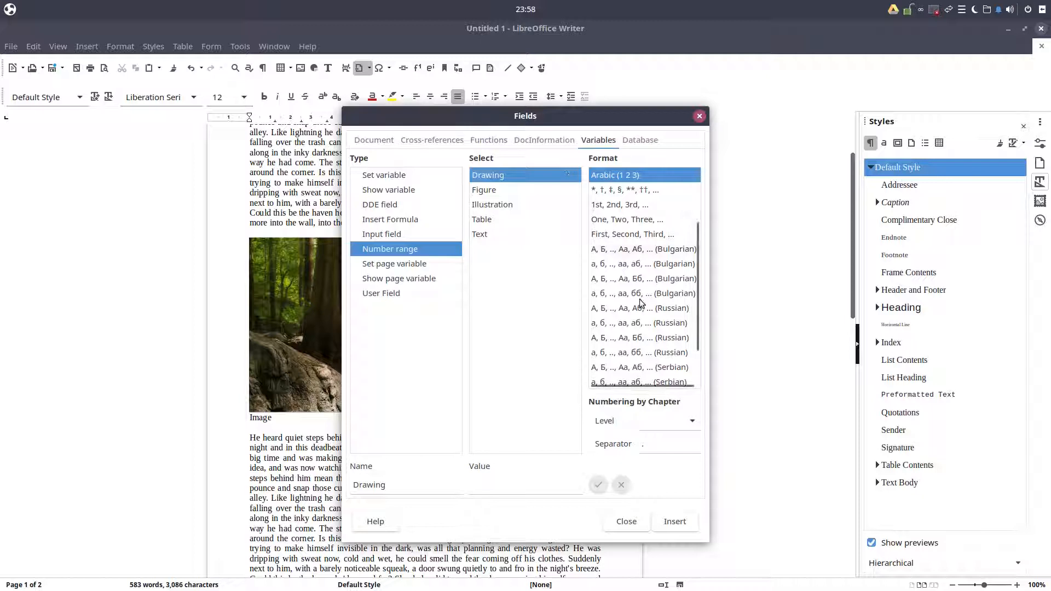
left_click(692, 420)
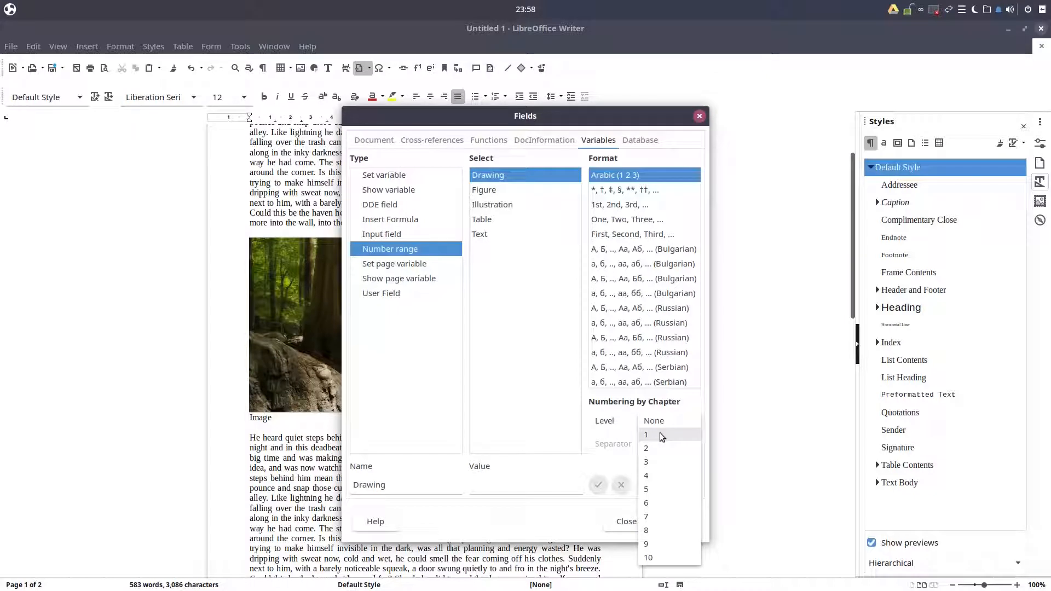
Step: Set Level to None and insert the Drawing number so the caption reads 'Image 1'
left_click(669, 421)
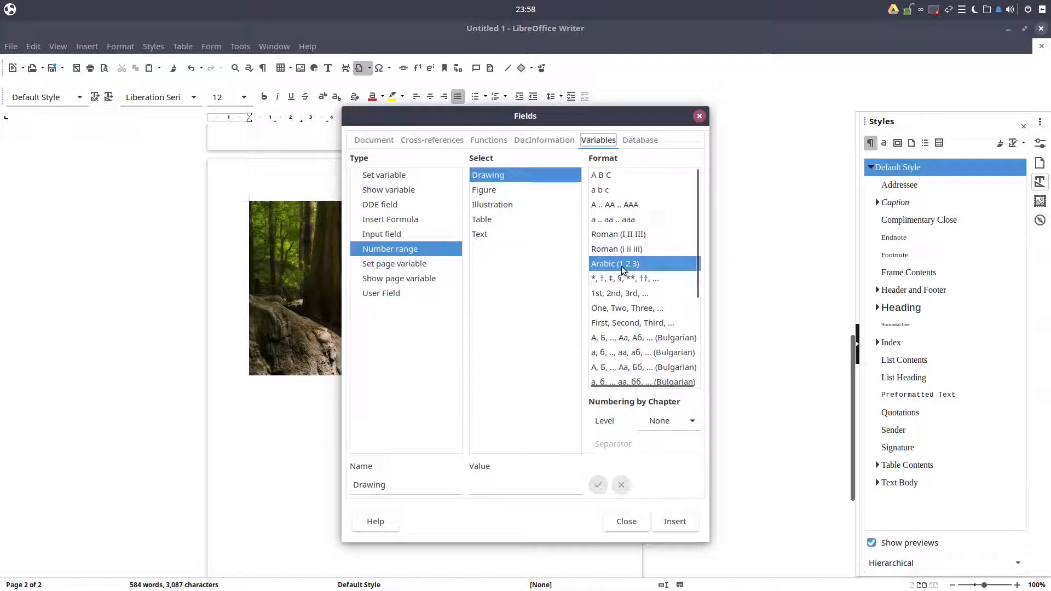
left_click(675, 521)
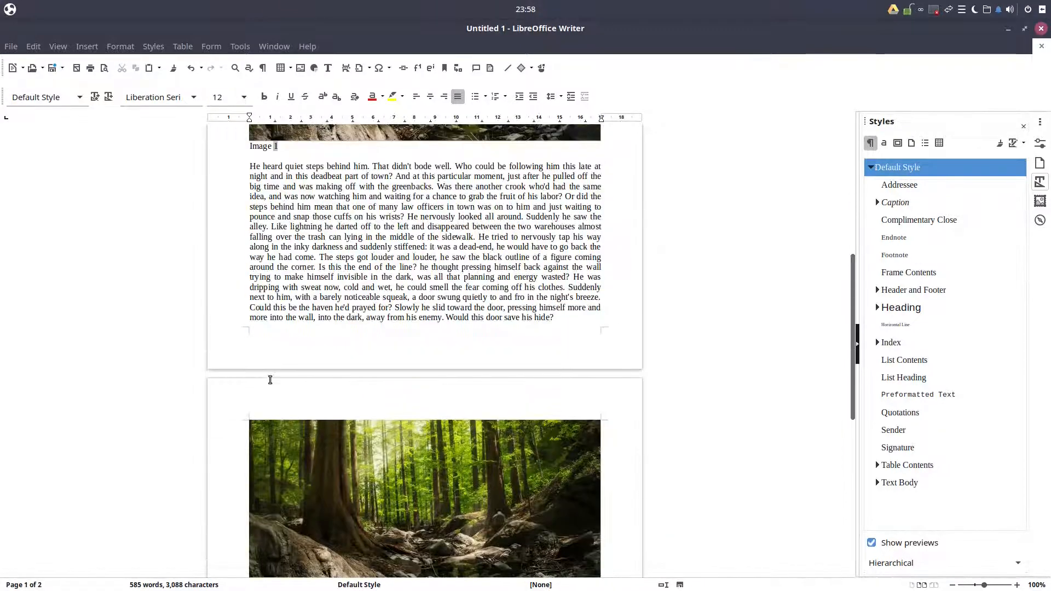
Step: Remove the empty paragraph so the photo and 'Image 1' caption follow both story paragraphs on page one
scroll("down", 3)
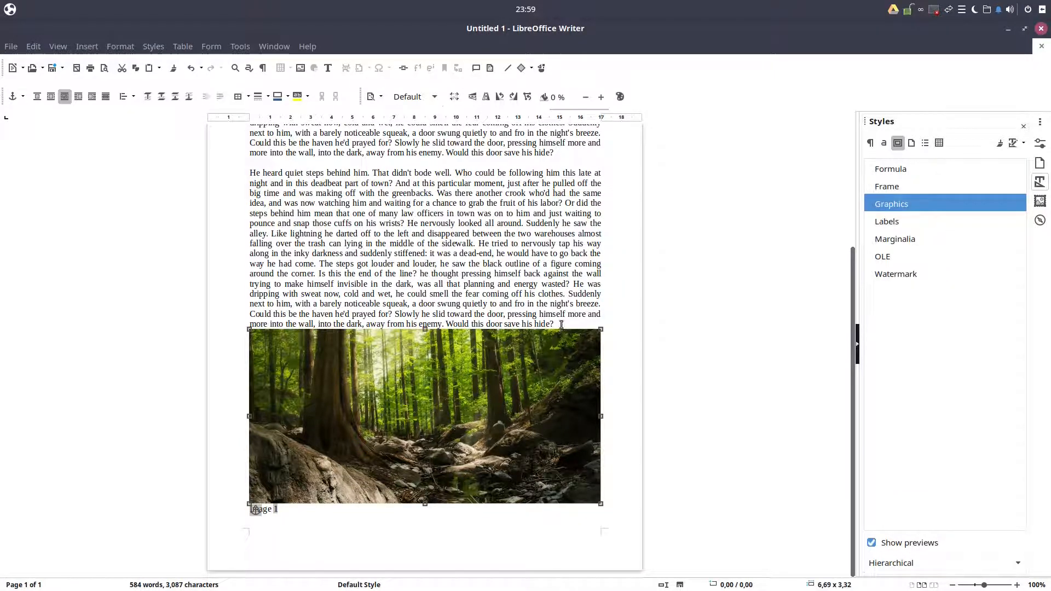
key("Delete")
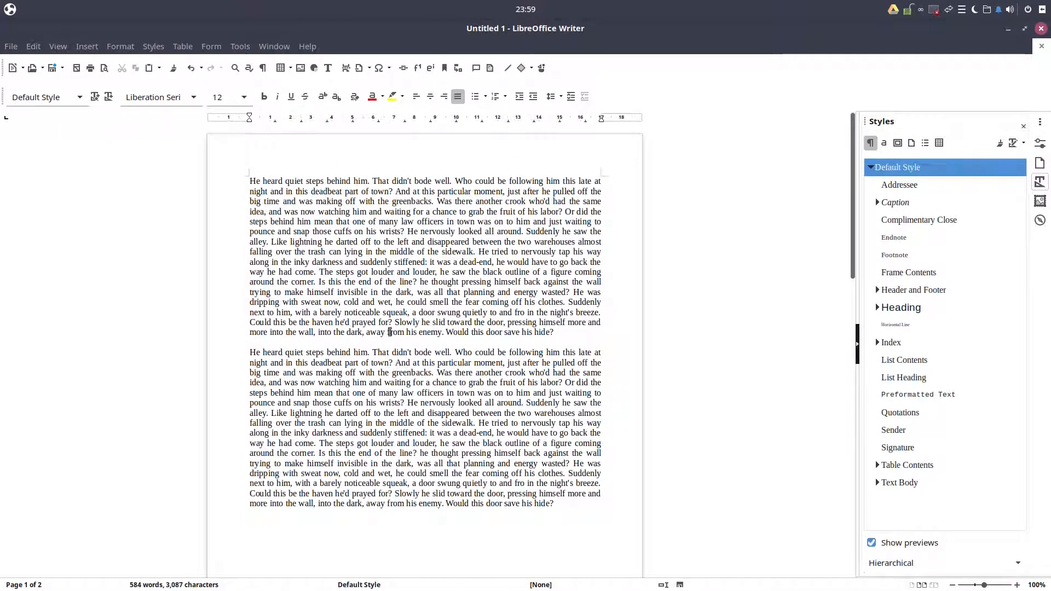
Step: Scroll to the captioned forest photo and bring up the Help menu
scroll("down", 3)
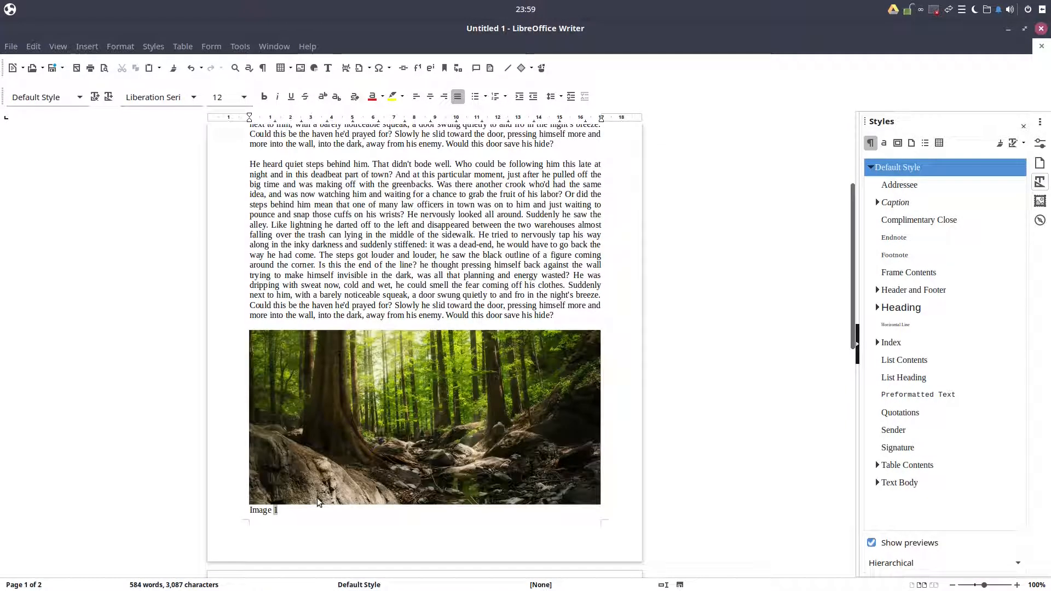
left_click(307, 46)
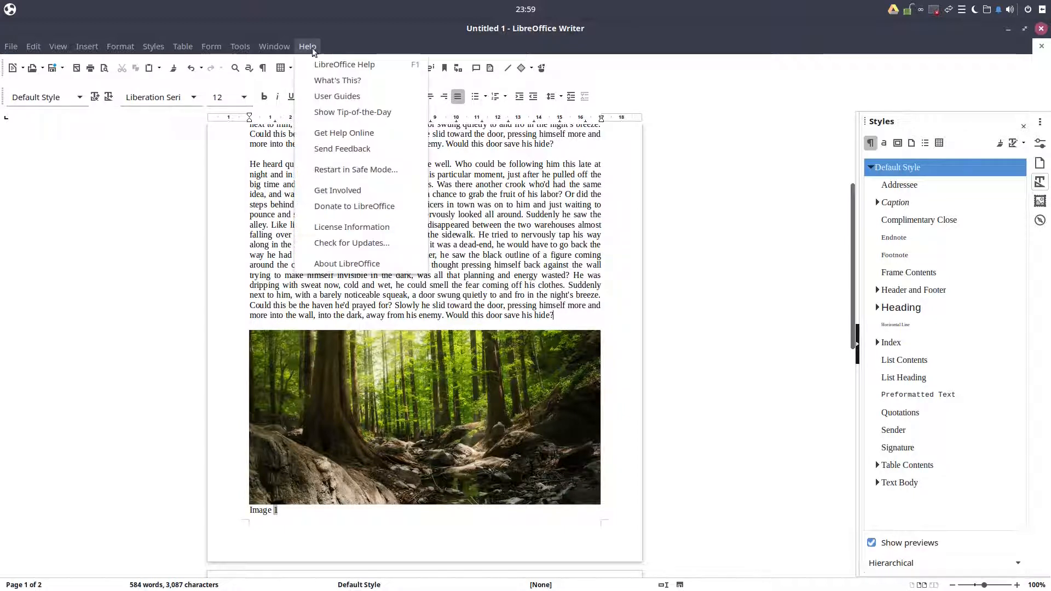
mouse_move(346, 263)
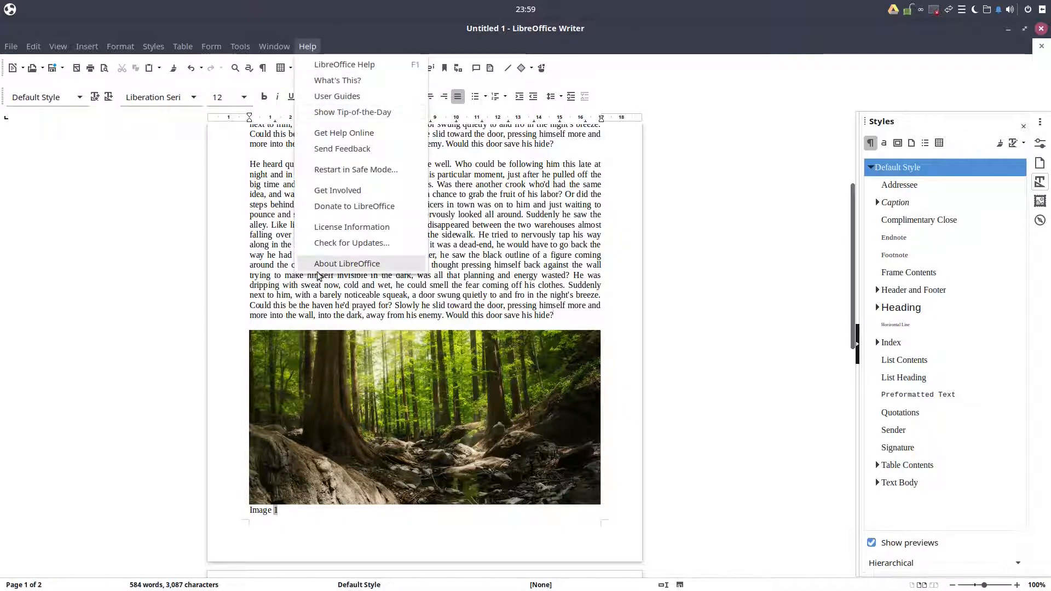